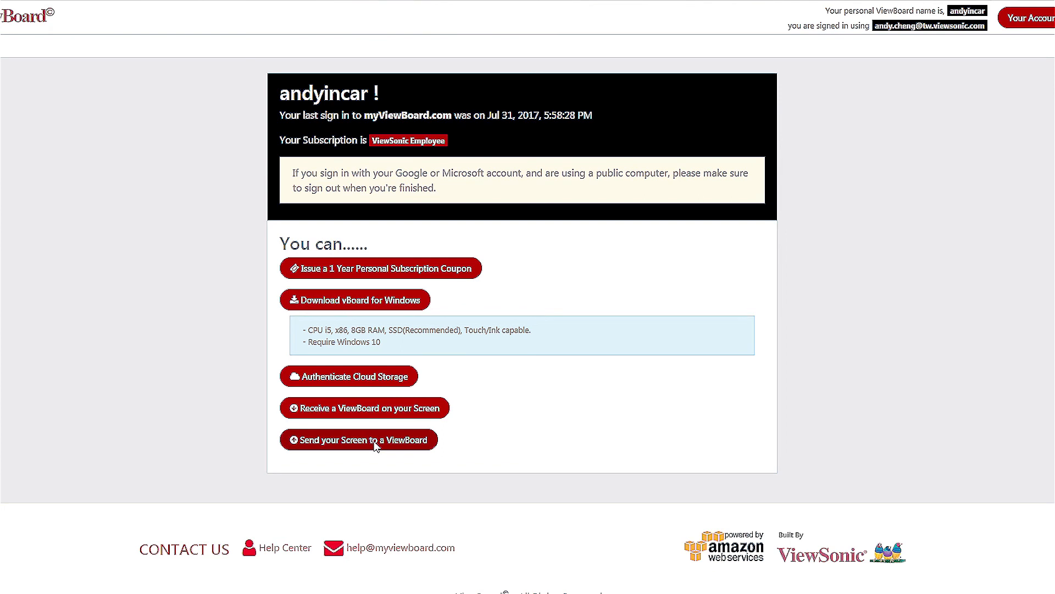
- Add the myViewBoard Casting extension to Chrome from the 'Send your Screen to a ViewBoard' page
left_click(358, 439)
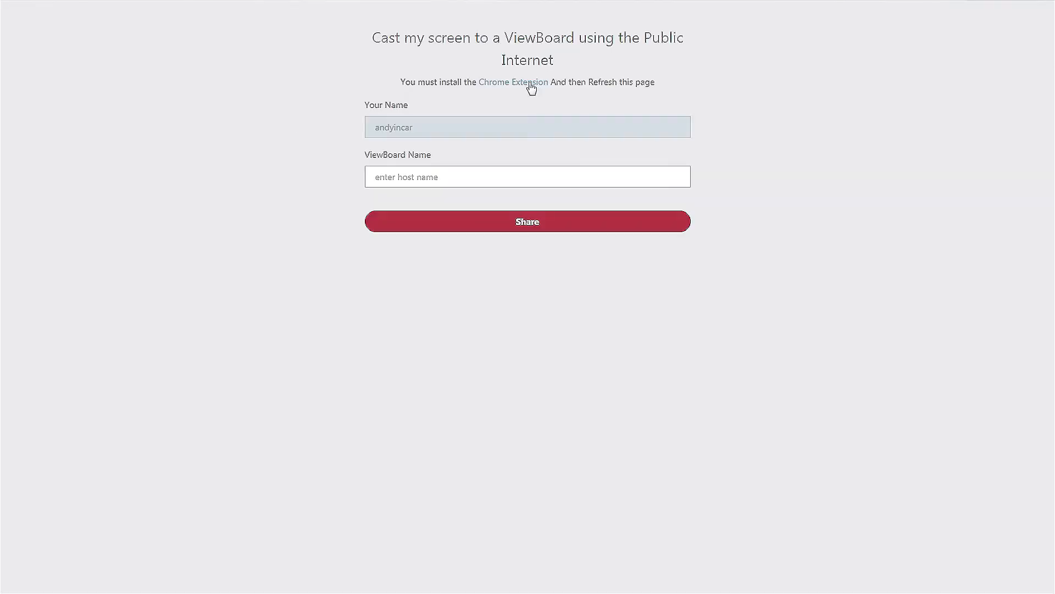
left_click(513, 82)
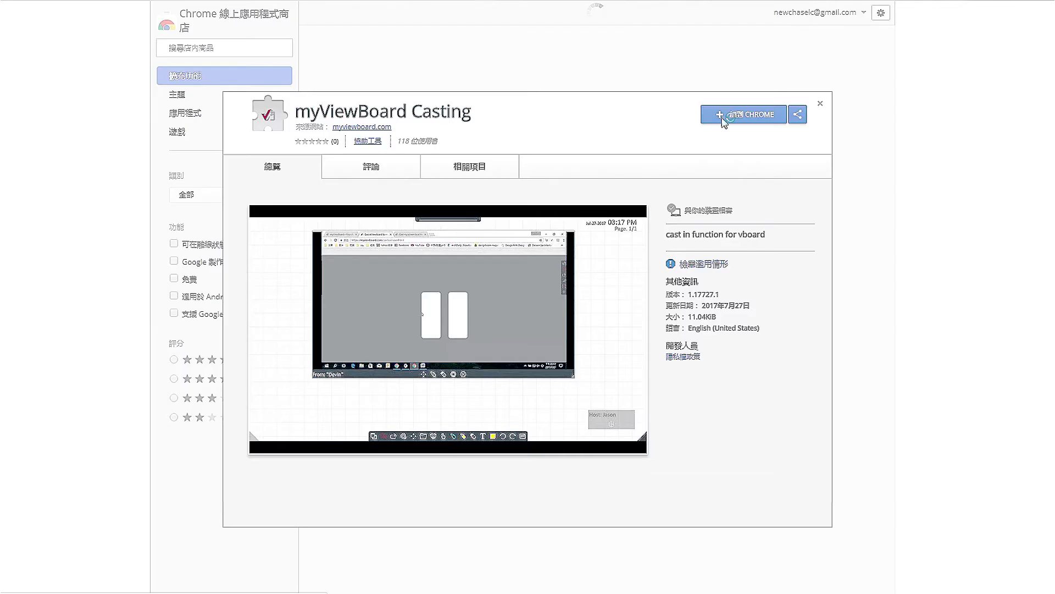
left_click(743, 113)
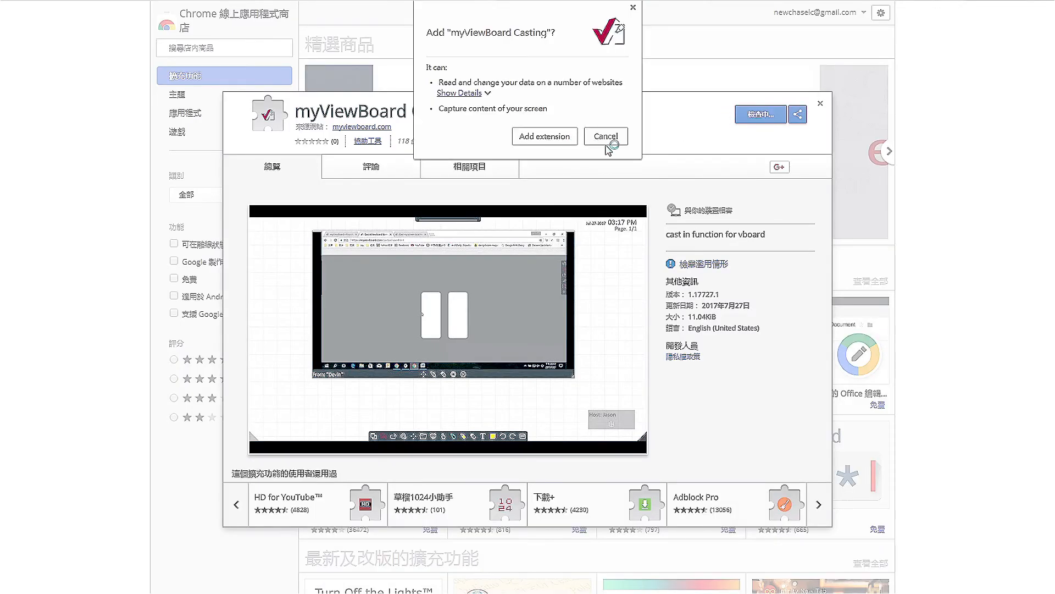
left_click(544, 136)
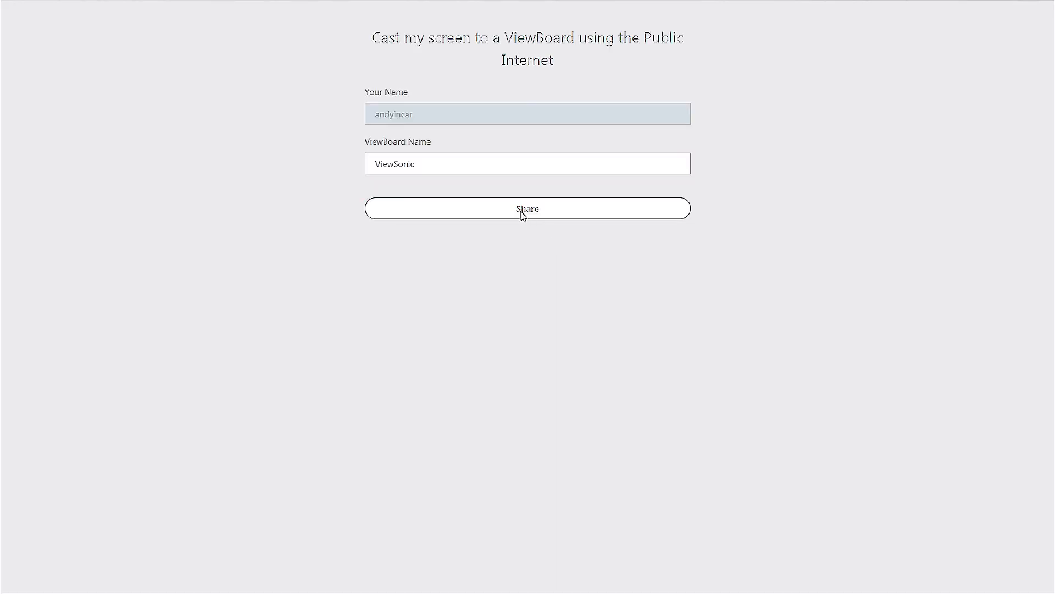
- Share the laptop screen to the ViewBoard named ViewSonic
left_click(526, 207)
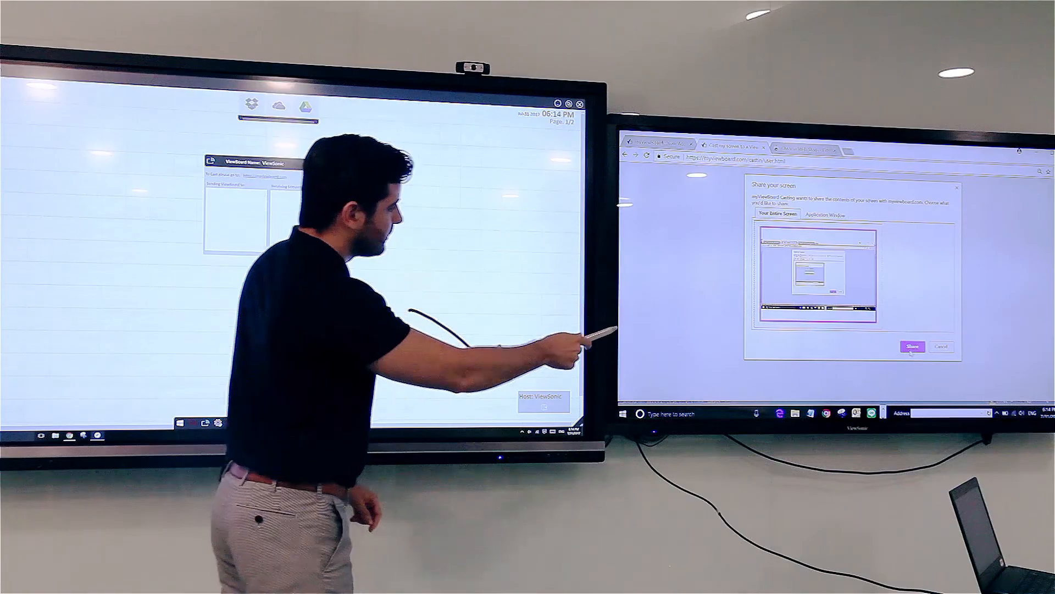